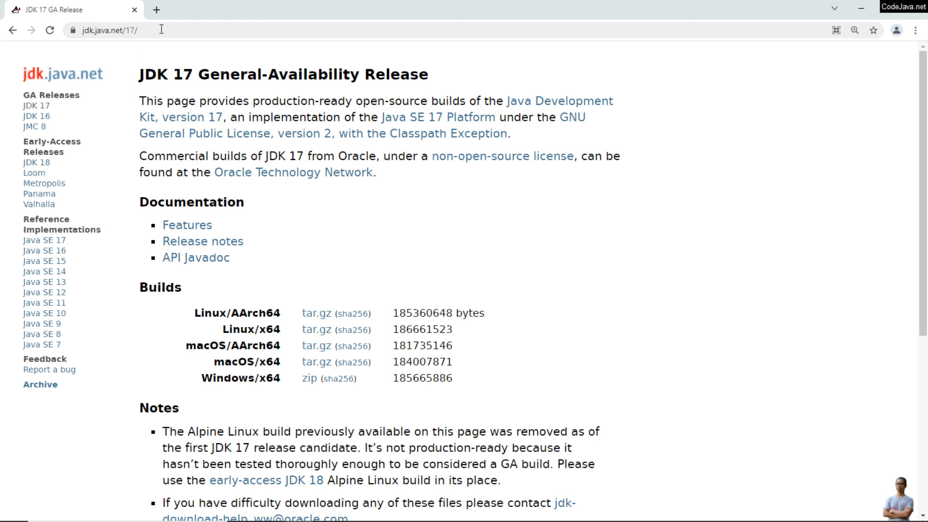
- Download the Windows x64 JDK 17 zip from the release page's Builds table
{"action": "left_click", "coordinate": [106, 30]}
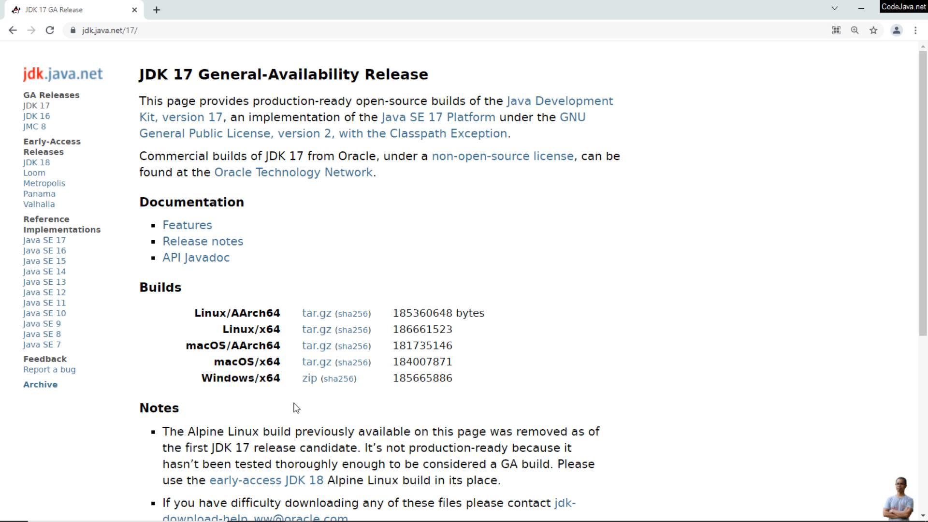
{"action": "mouse_move", "coordinate": [235, 392]}
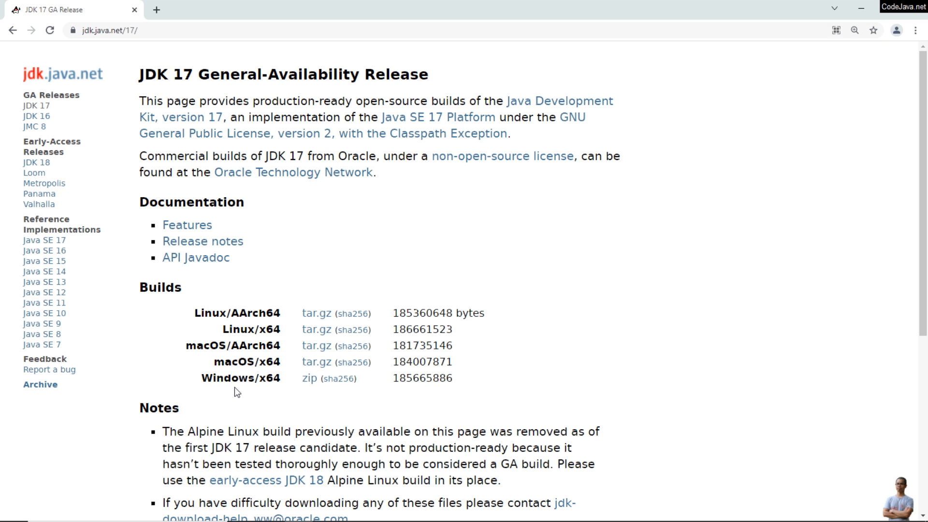
{"action": "mouse_move", "coordinate": [317, 412]}
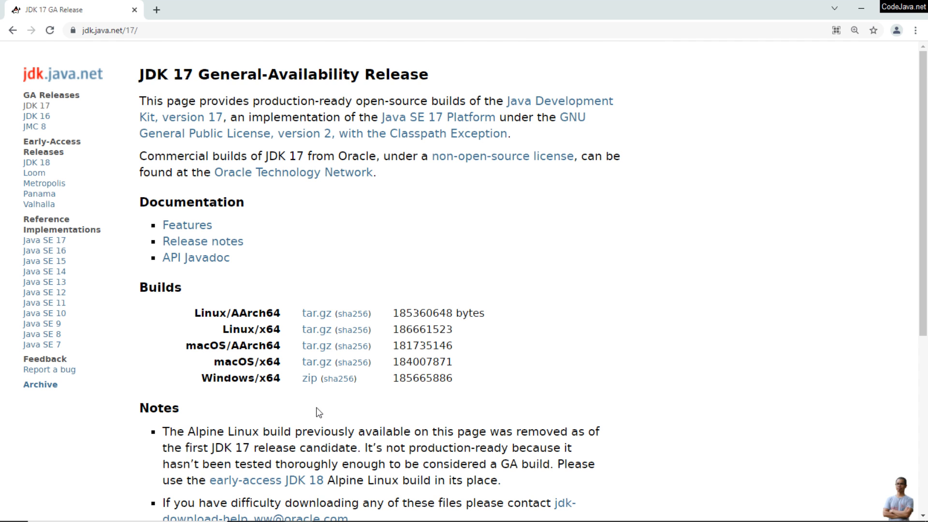
{"action": "scroll", "scroll_direction": "down", "scroll_amount": 3}
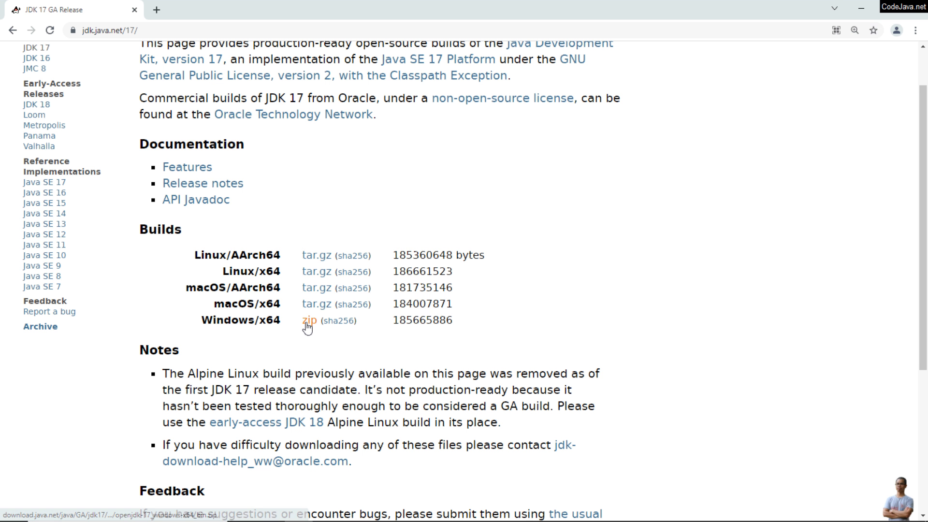
{"action": "left_click", "coordinate": [308, 320]}
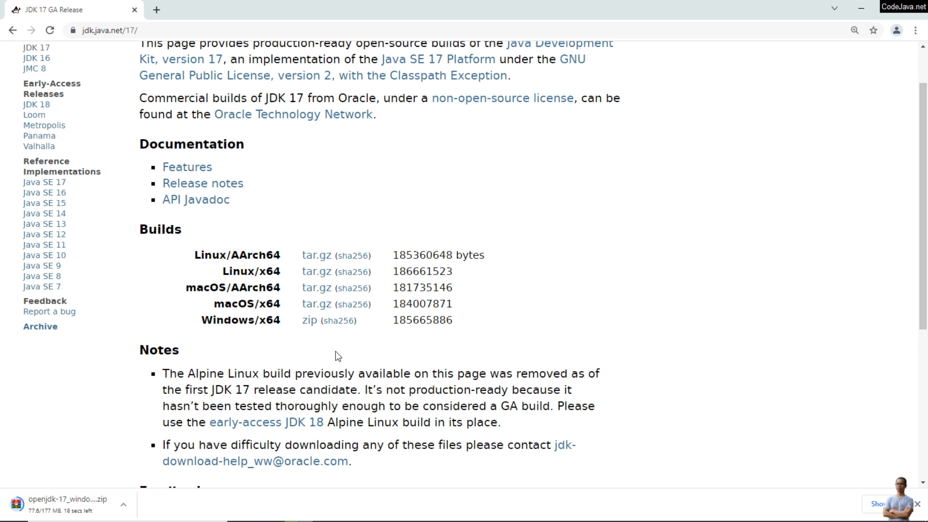
{"action": "mouse_move", "coordinate": [338, 320]}
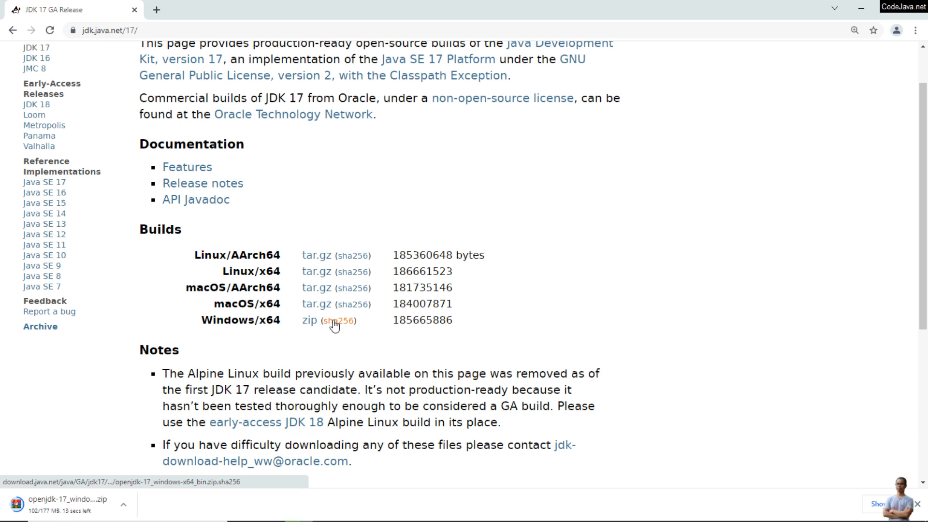
- Open the Windows zip's sha256 checksum link in a new tab and check the finished download
{"action": "right_click", "coordinate": [335, 325]}
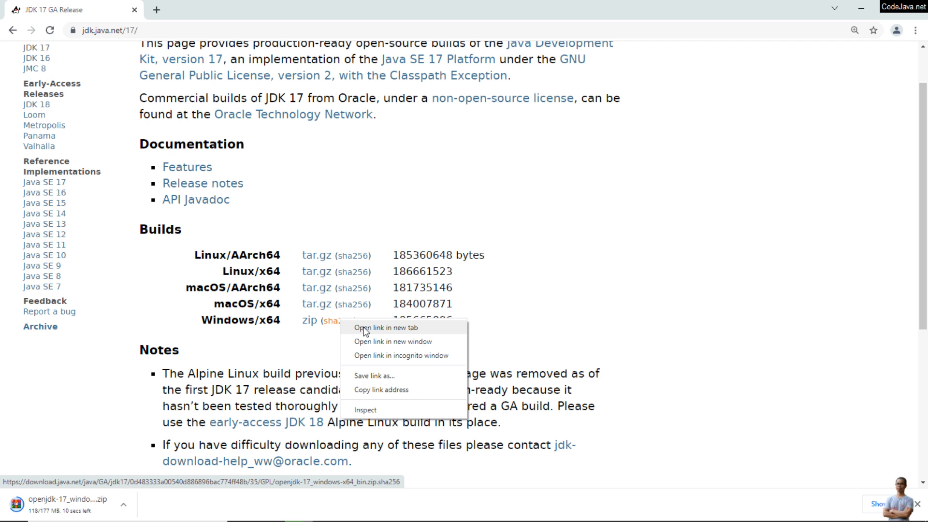
{"action": "left_click", "coordinate": [387, 328]}
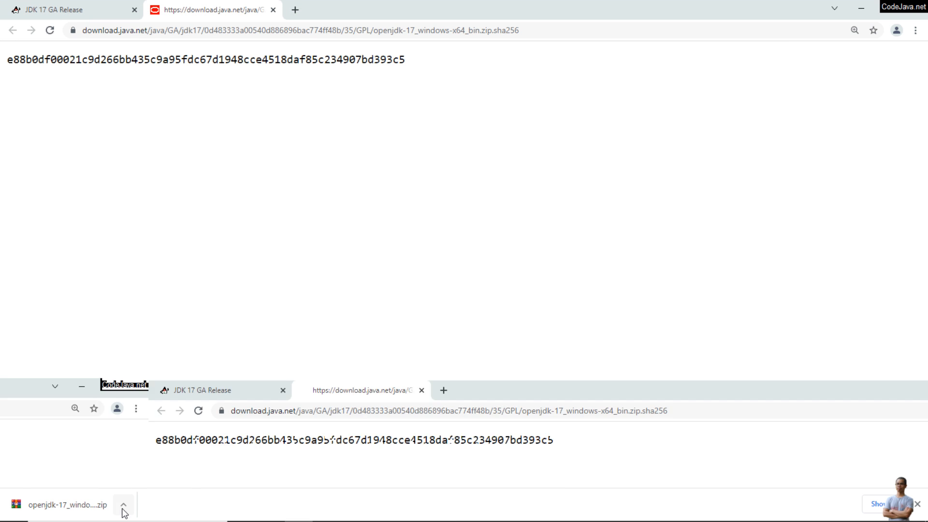
{"action": "left_click", "coordinate": [124, 504]}
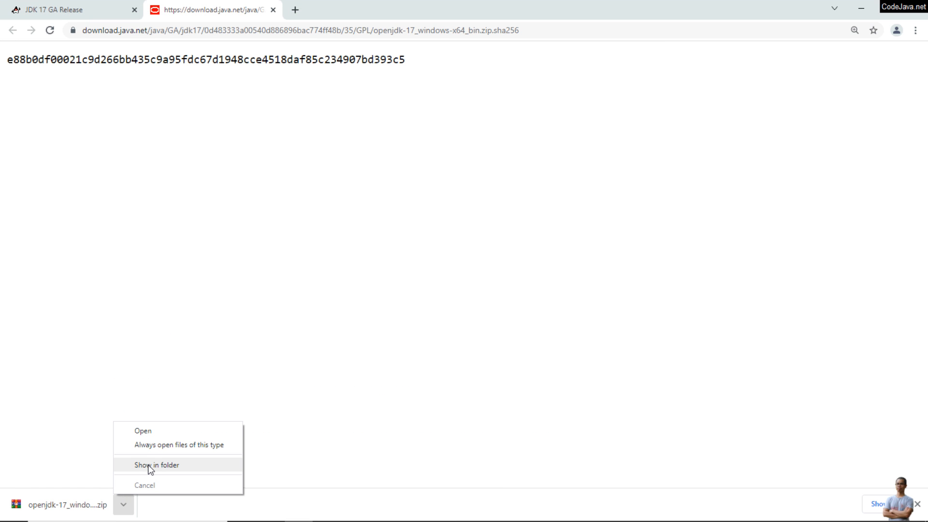
- Show the downloaded JDK 17 zip in its folder and cut it
{"action": "left_click", "coordinate": [156, 465]}
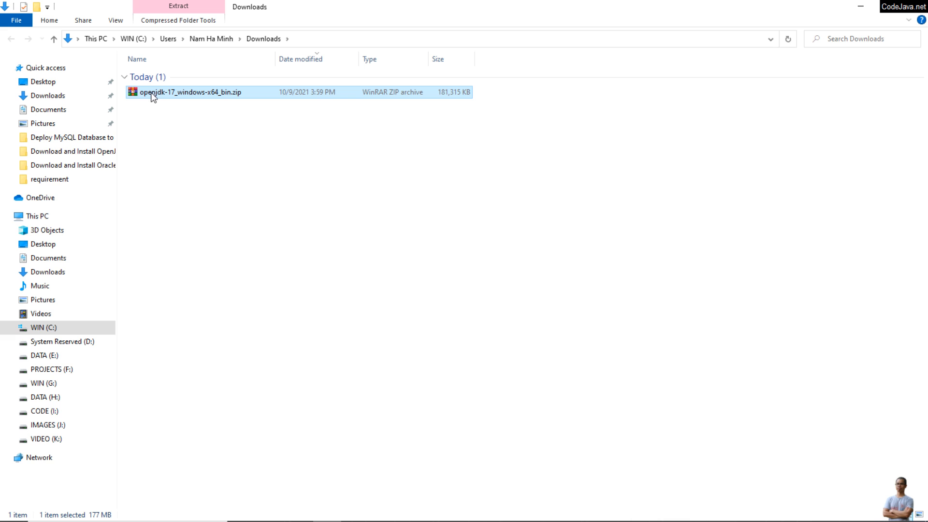
{"action": "mouse_move", "coordinate": [155, 116]}
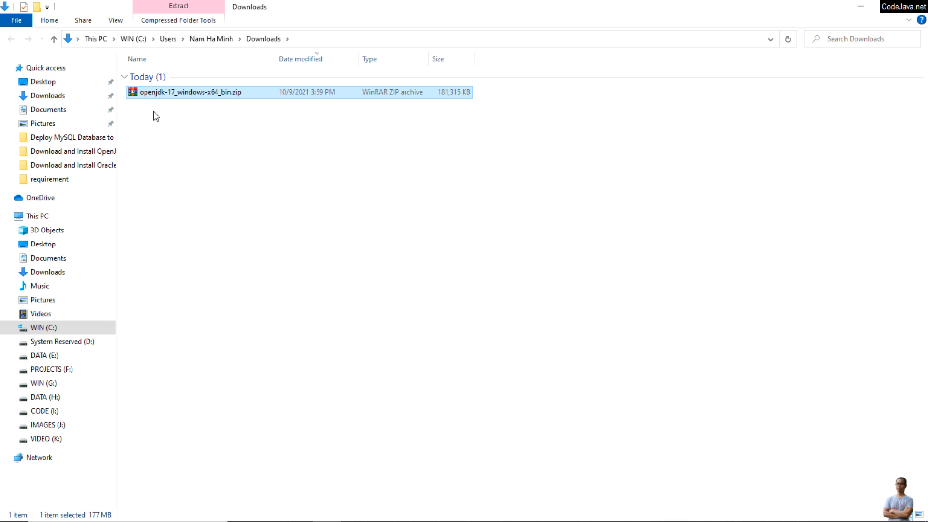
{"action": "mouse_move", "coordinate": [184, 97]}
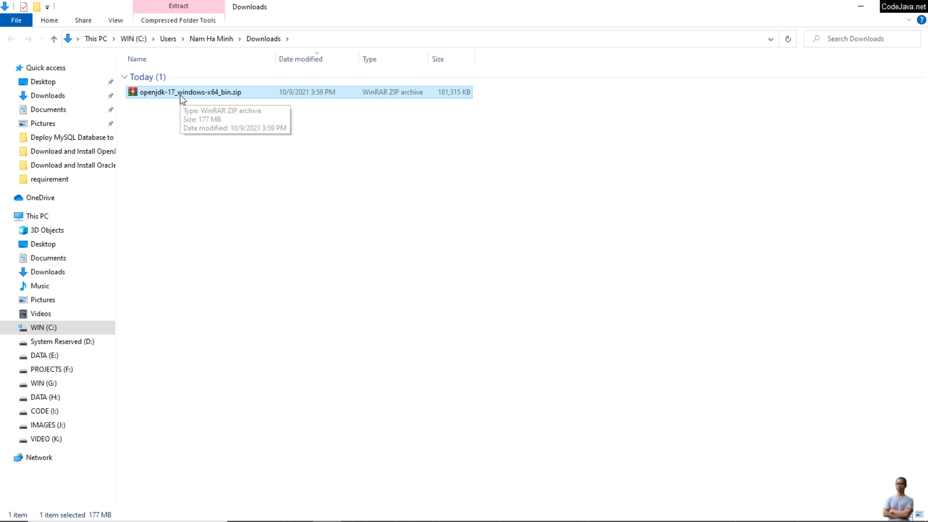
{"action": "right_click", "coordinate": [184, 98]}
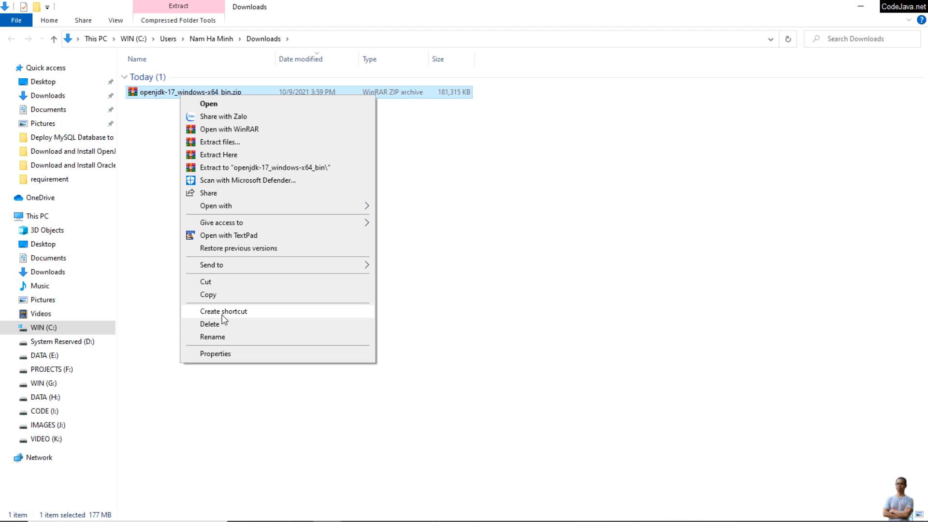
{"action": "mouse_move", "coordinate": [217, 323]}
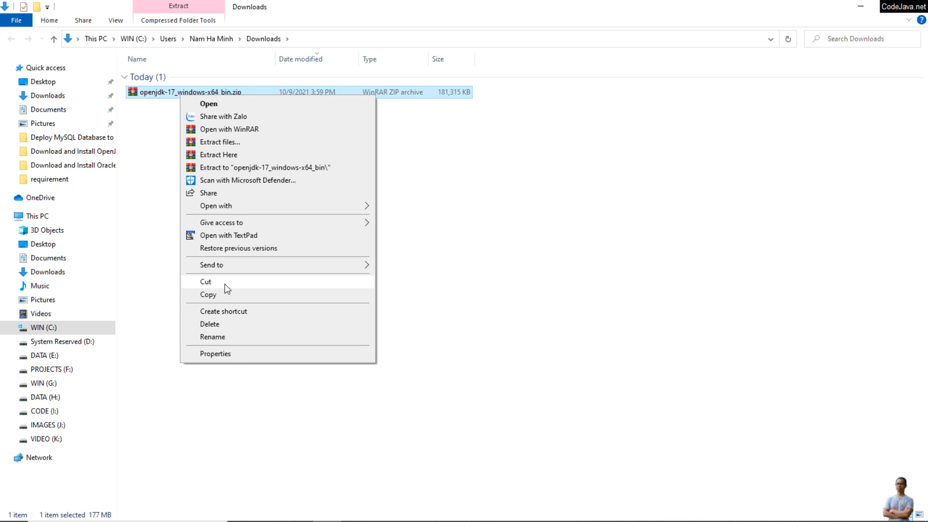
{"action": "left_click", "coordinate": [43, 355]}
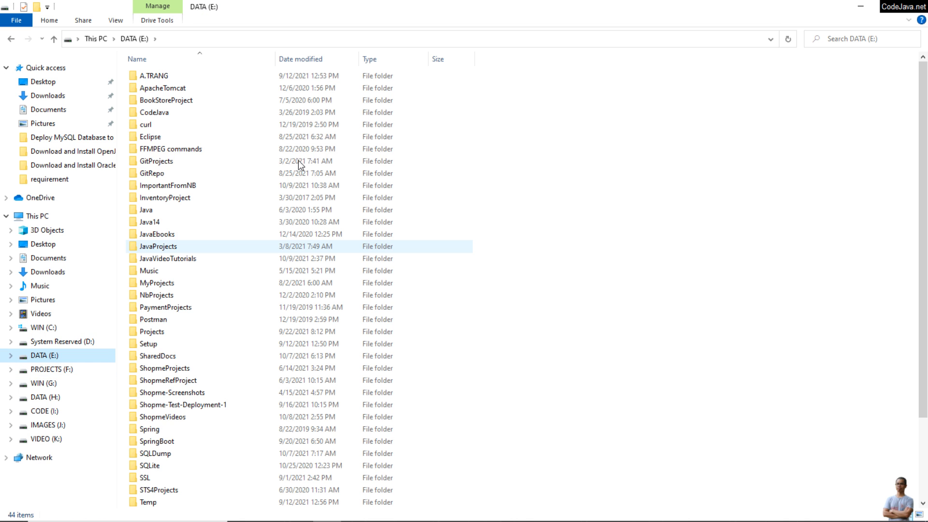
- Create a new folder named OpenJDK17 on drive E
{"action": "scroll", "scroll_direction": "down", "scroll_amount": 3}
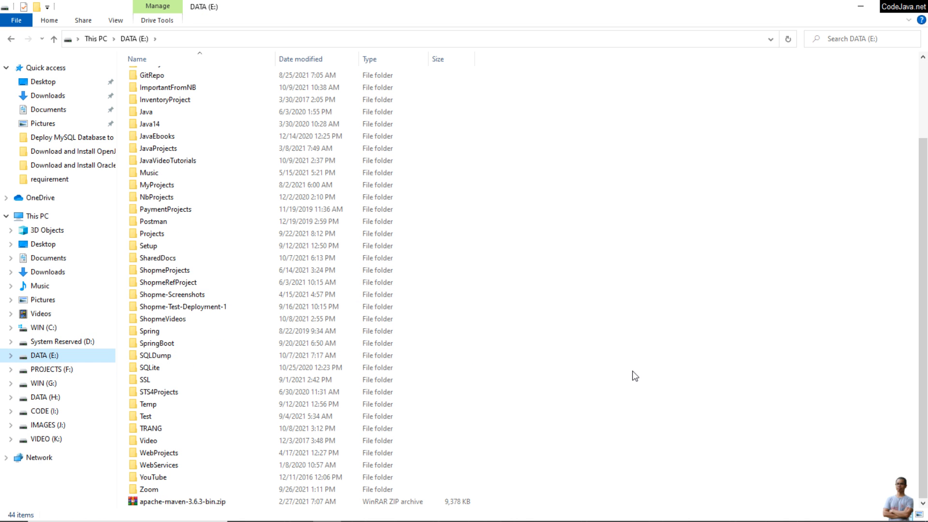
{"action": "right_click", "coordinate": [635, 376]}
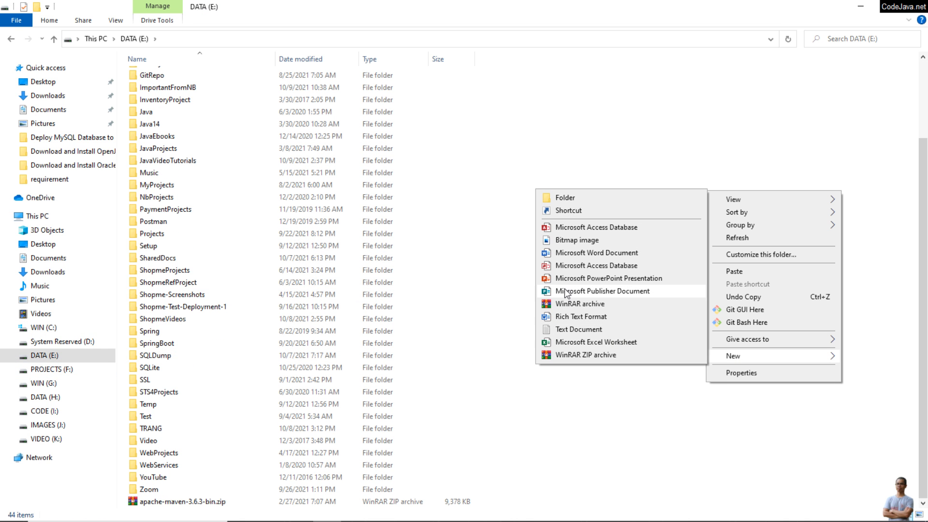
{"action": "left_click", "coordinate": [564, 198]}
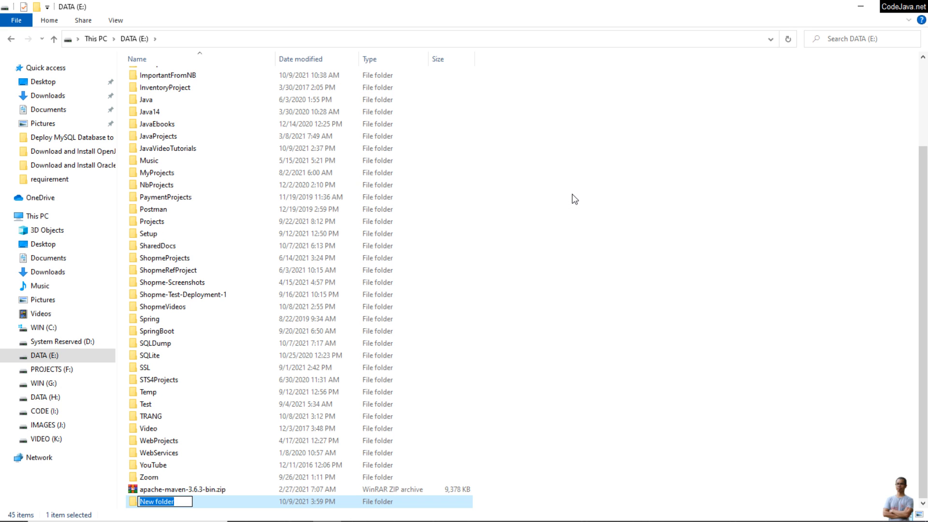
{"action": "type", "text": "OpenJDK17"}
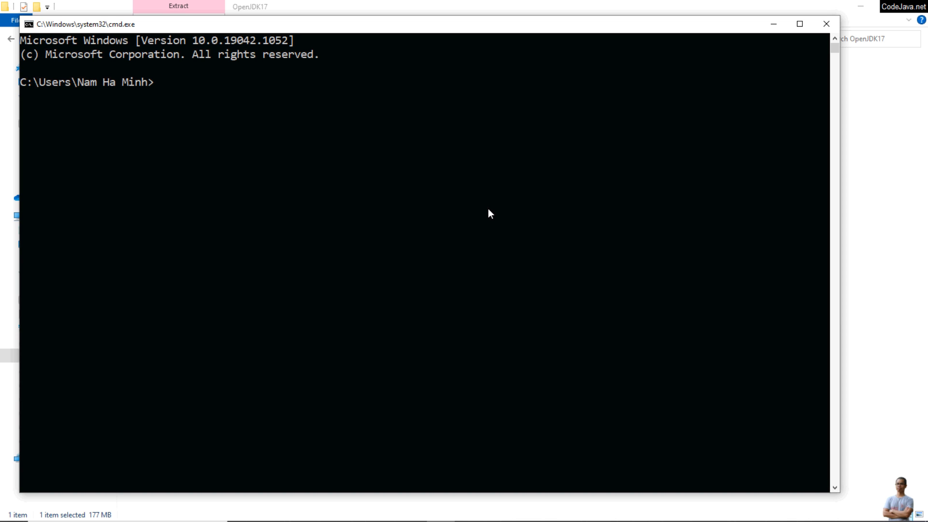
- Change to e:\OpenJDK17 in Command Prompt and list its contents
{"action": "type", "text": "cd"}
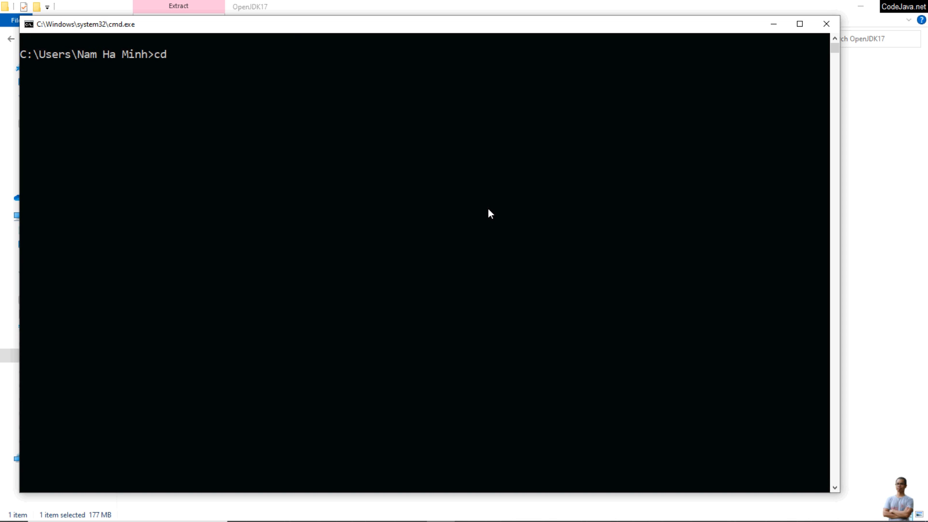
{"action": "type", "text": "e:\\openJDK17"}
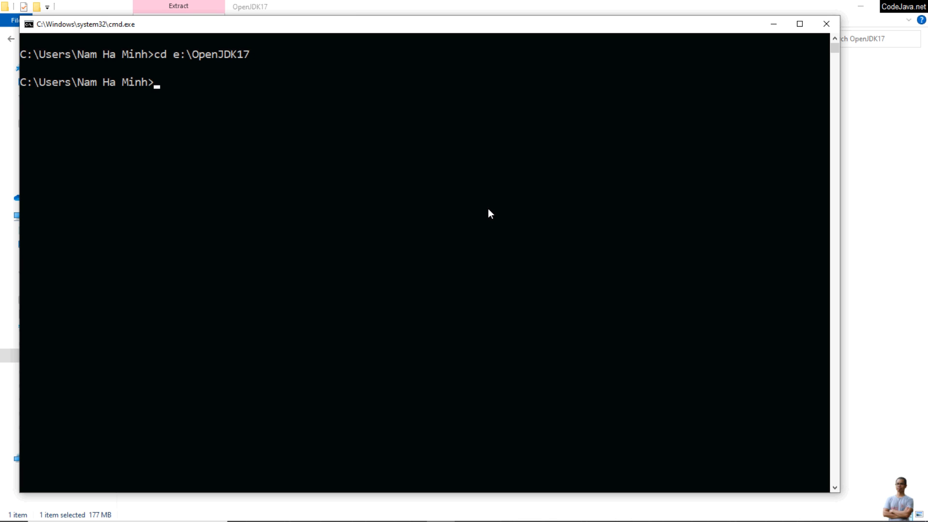
{"action": "type", "text": "dir"}
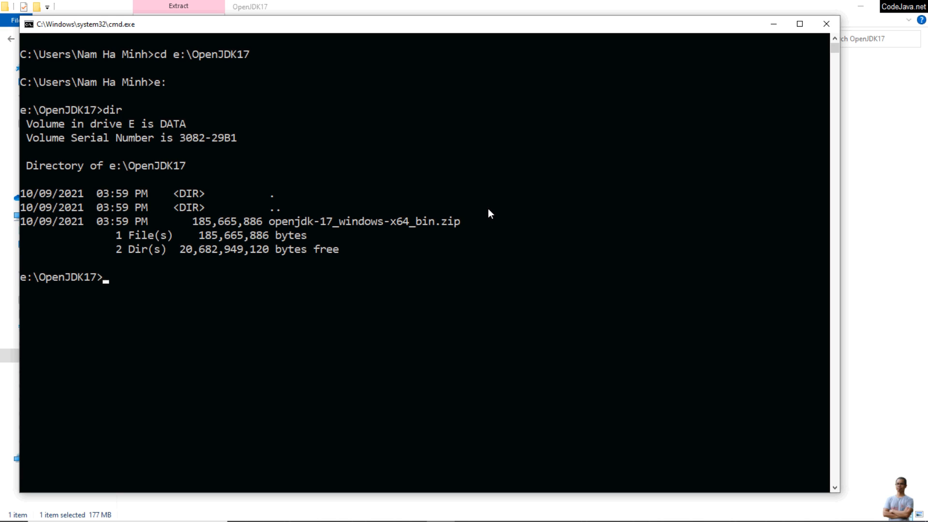
- Compute the zip's SHA256 with certutil -hashfile and compare it to the published checksum
{"action": "type", "text": "cd"}
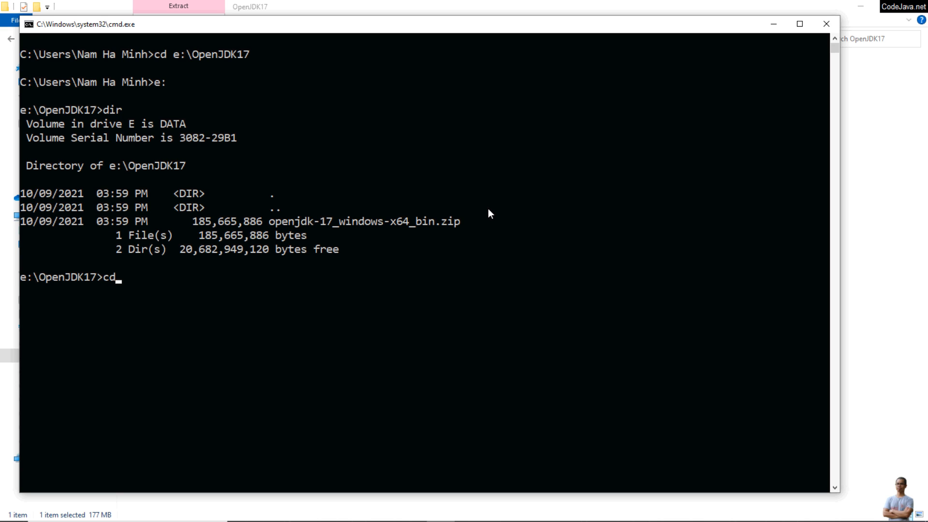
{"action": "type", "text": "ertutil"}
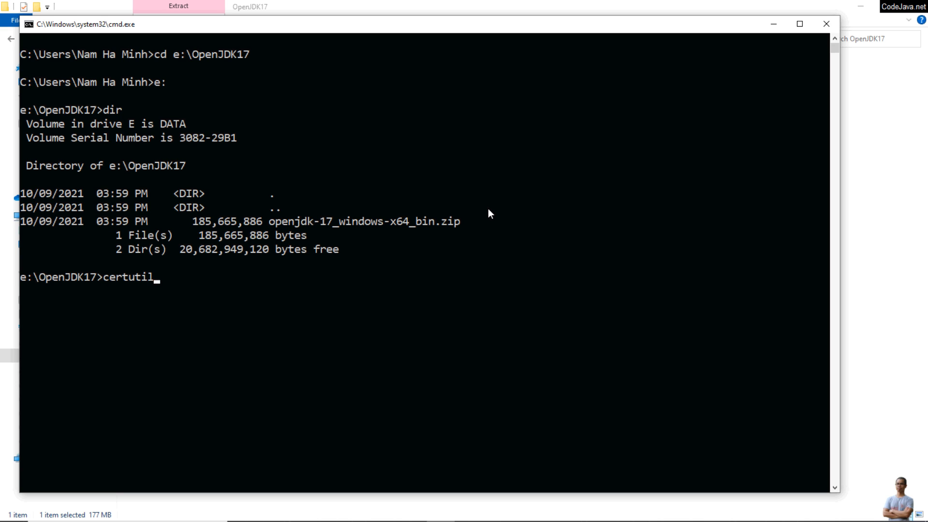
{"action": "type", "text": "-hashfile openjdk-17_windows-x64_bin.zip SHA25"}
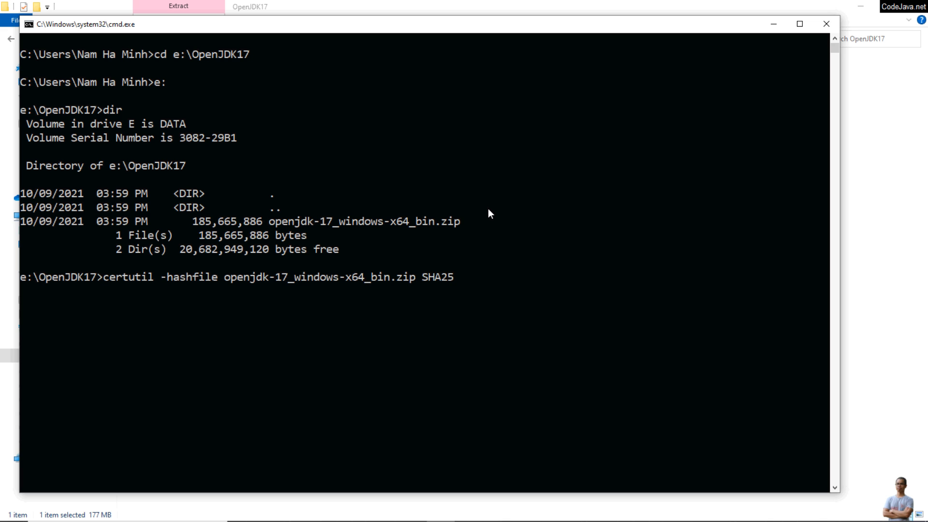
{"action": "type", "text": "6"}
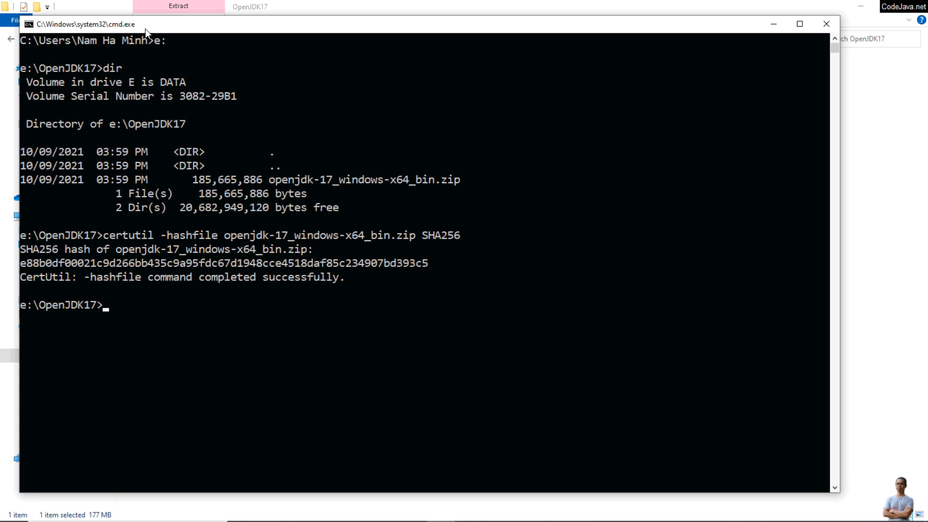
{"action": "key", "text": "alt+tab"}
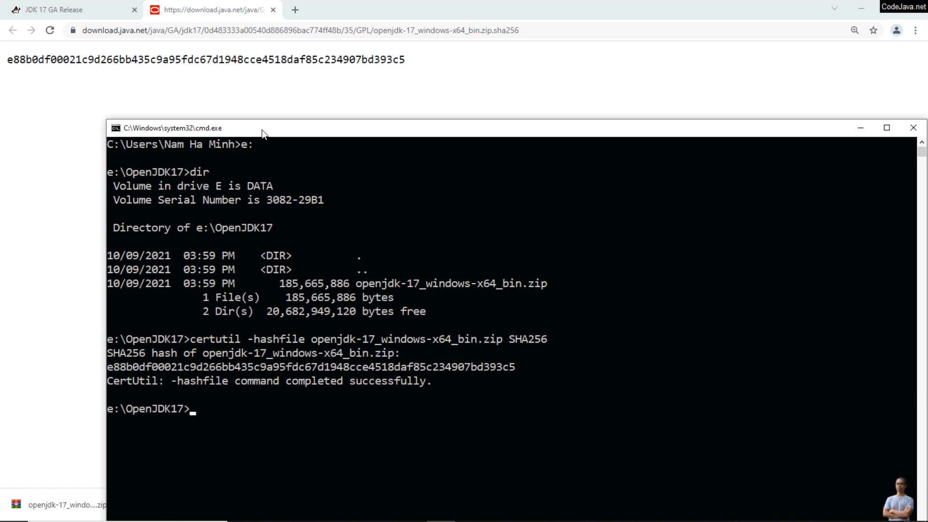
{"action": "mouse_move", "coordinate": [395, 417]}
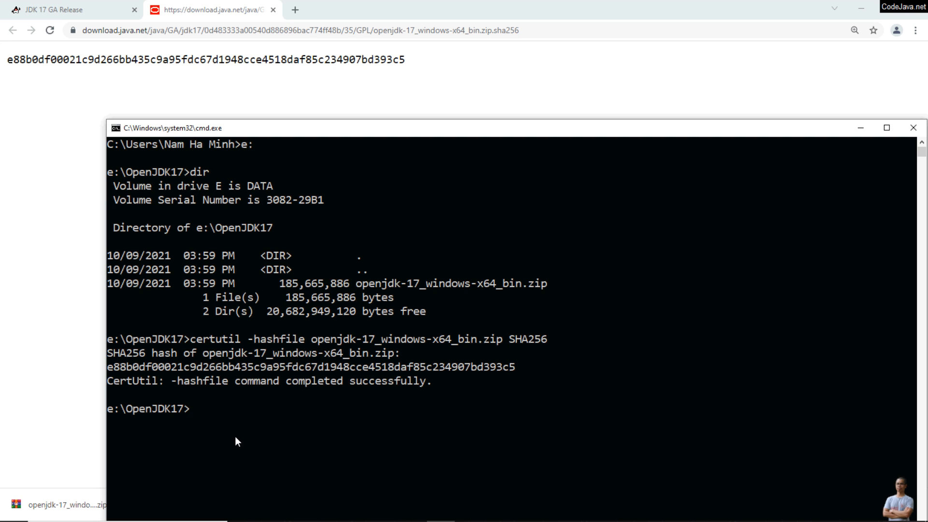
{"action": "mouse_move", "coordinate": [321, 140]}
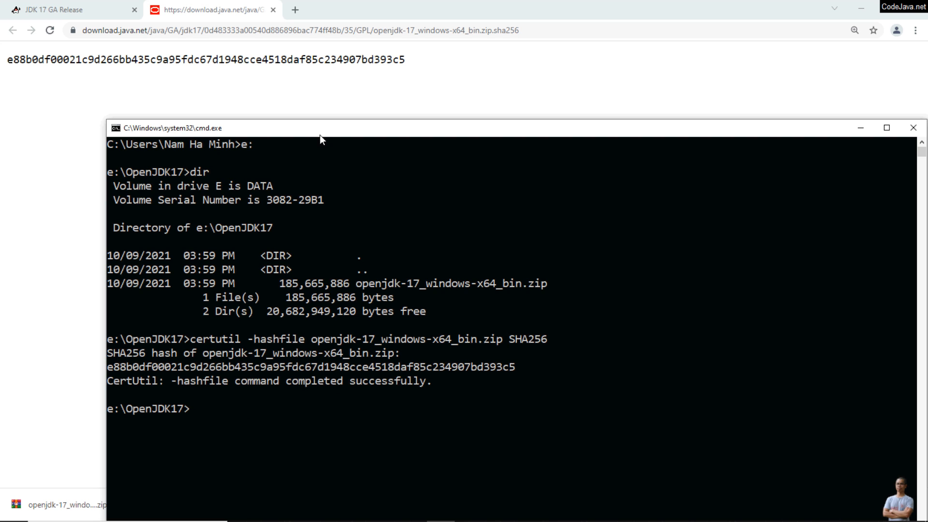
{"action": "mouse_move", "coordinate": [329, 135]}
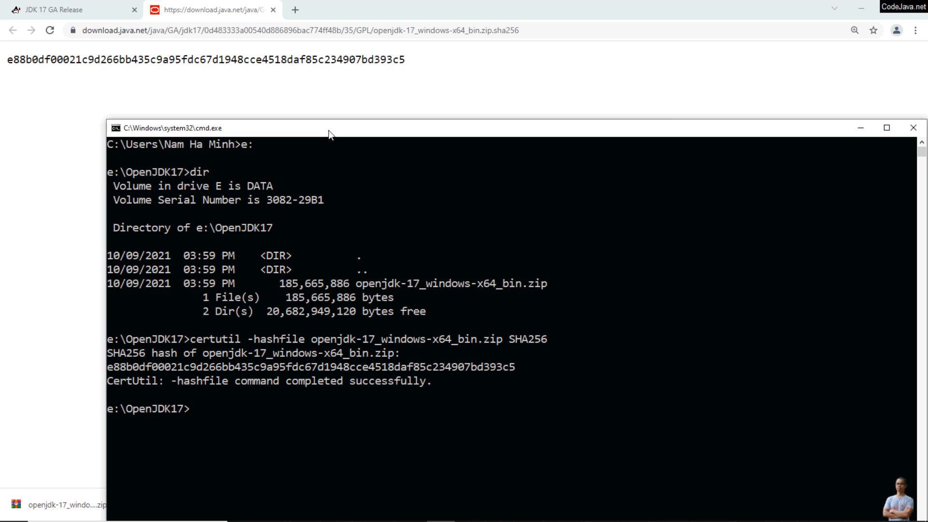
{"action": "key", "text": "alt+tab"}
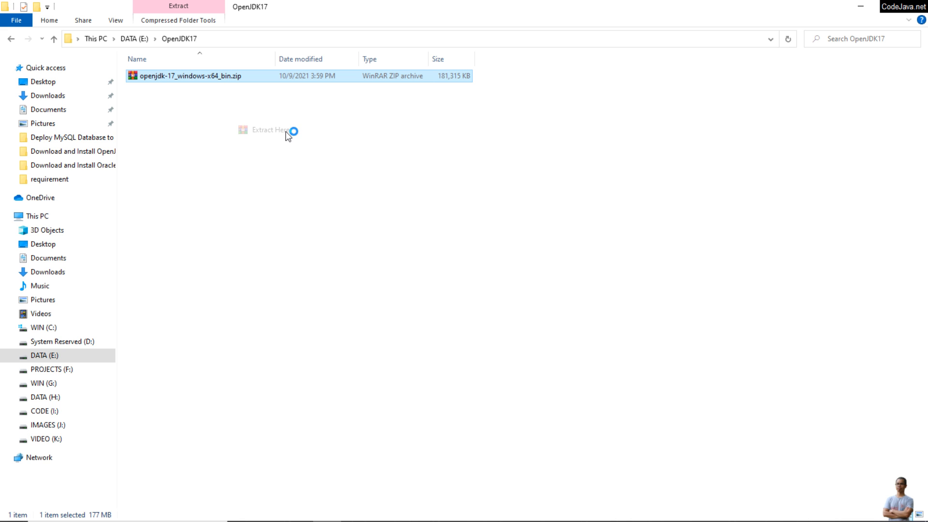
- Extract the zip into jdk-17, view its bin, conf and lib folders, then return
{"action": "left_click", "coordinate": [267, 130]}
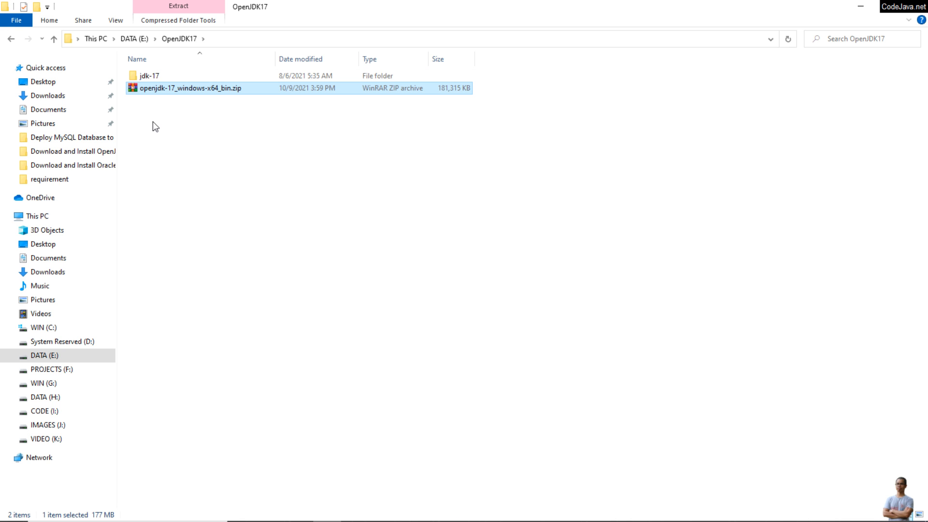
{"action": "left_click", "coordinate": [149, 75]}
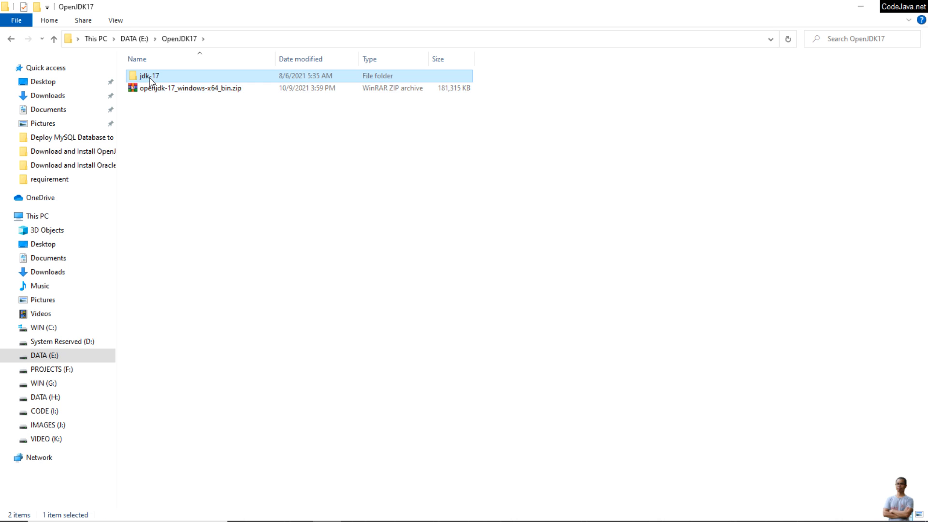
{"action": "double_click", "coordinate": [149, 76]}
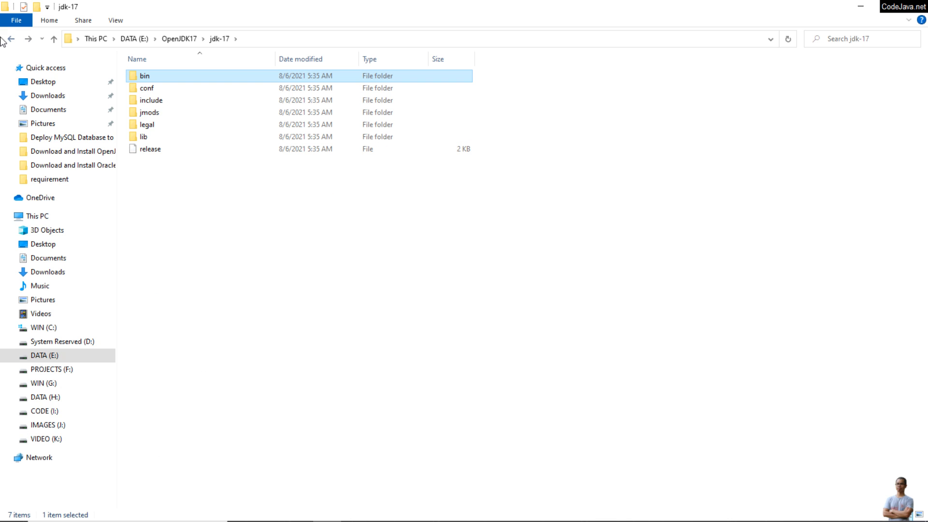
{"action": "left_click", "coordinate": [53, 39]}
{"action": "type", "text": "java -"}
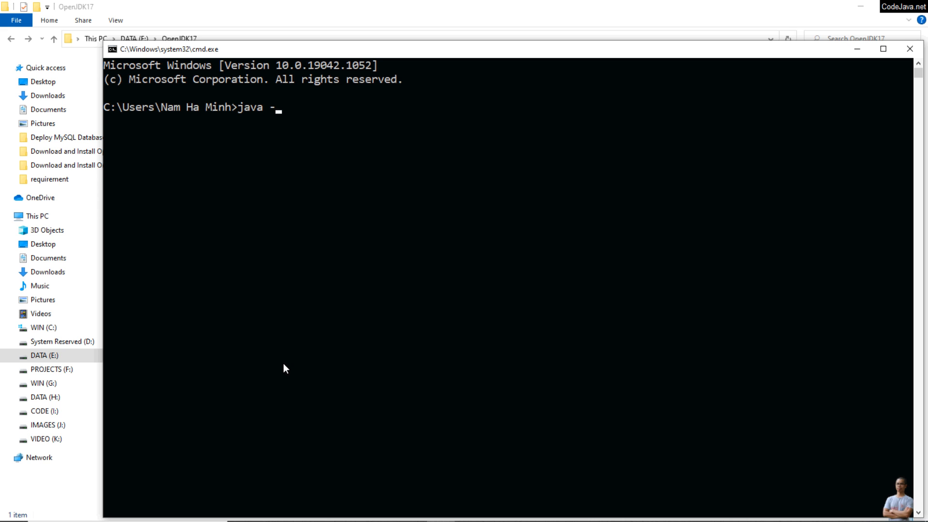
- Run java -version, which still reports OpenJDK 15.0.1
{"action": "type", "text": "version"}
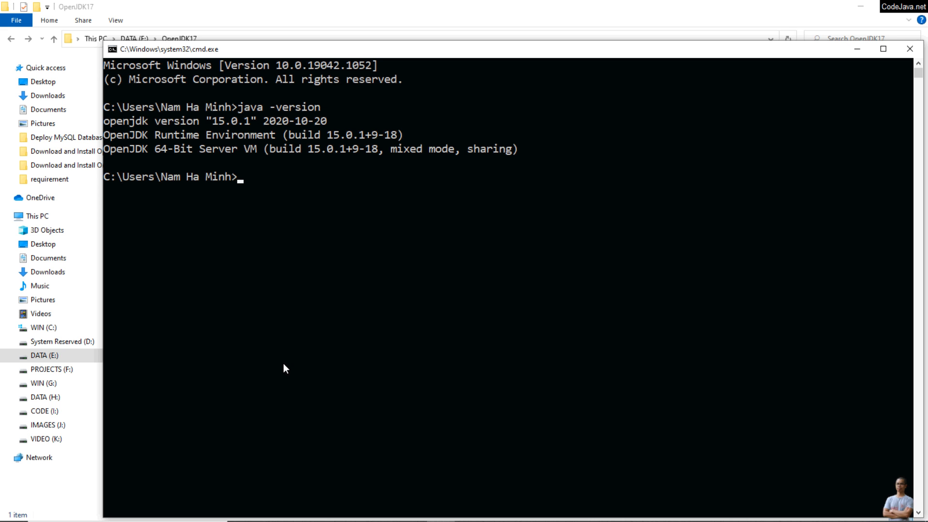
{"action": "mouse_move", "coordinate": [234, 142]}
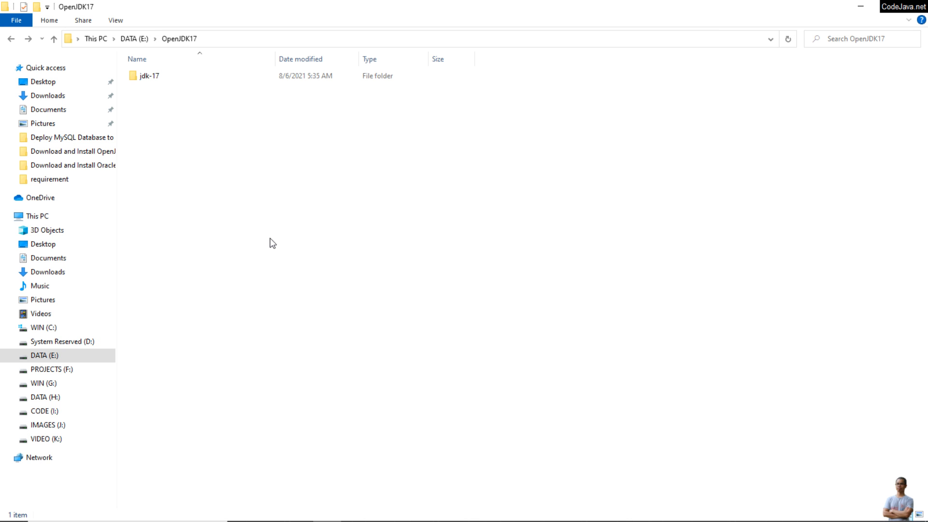
- Open the system Environment Variables from a 'system e' search in Windows Settings
{"action": "left_click", "coordinate": [13, 509]}
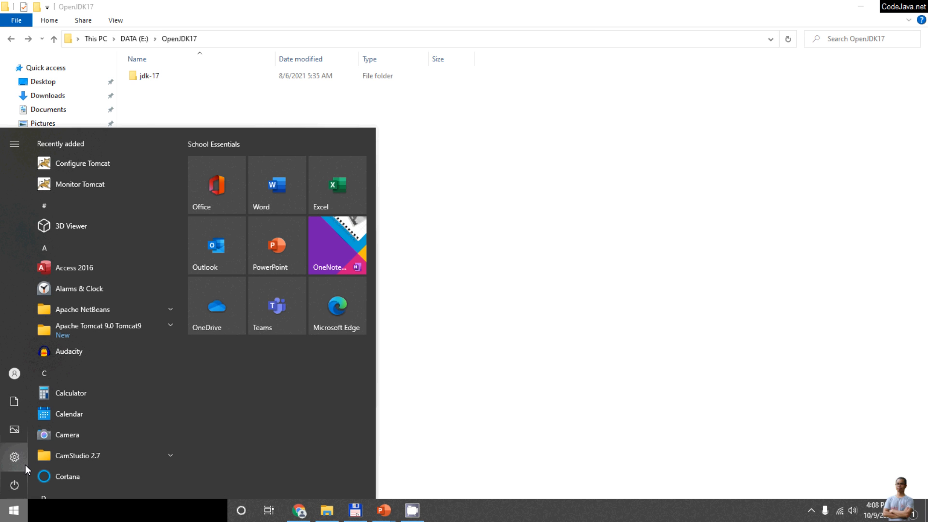
{"action": "left_click", "coordinate": [14, 456]}
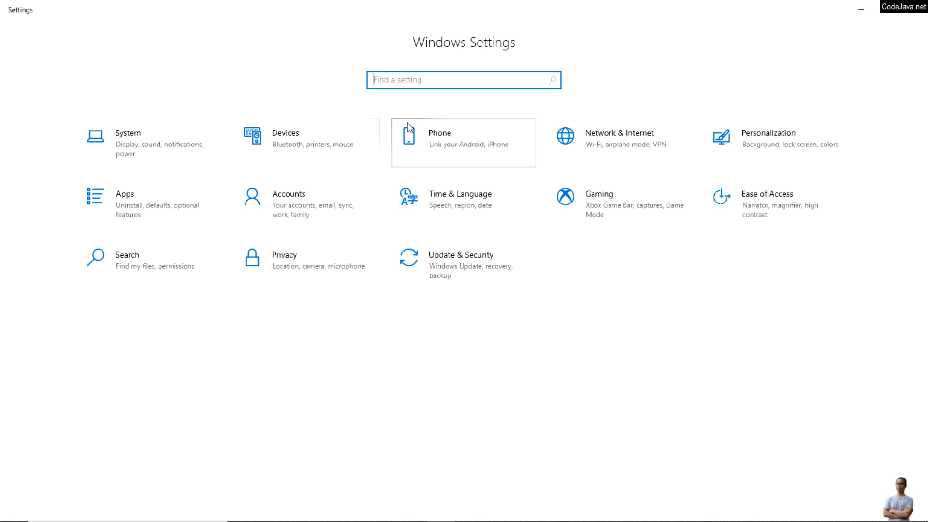
{"action": "type", "text": "system e"}
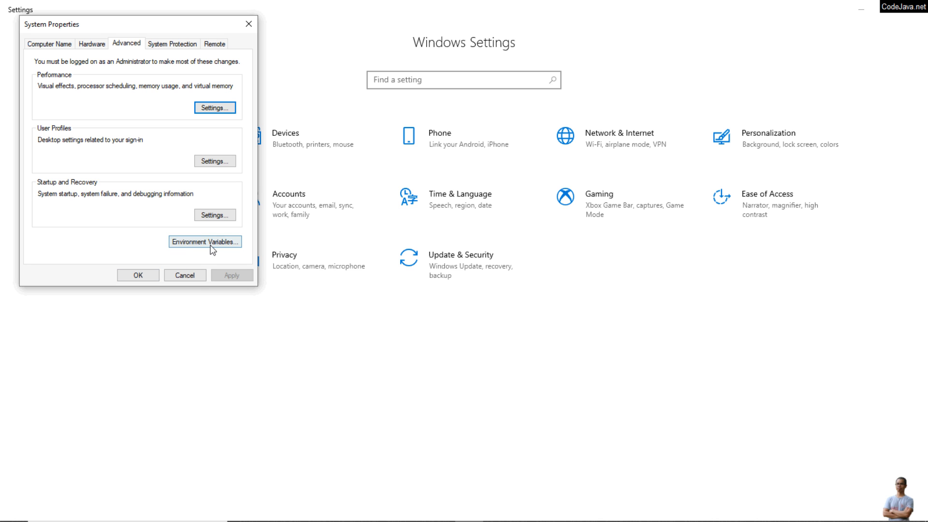
{"action": "left_click", "coordinate": [205, 242]}
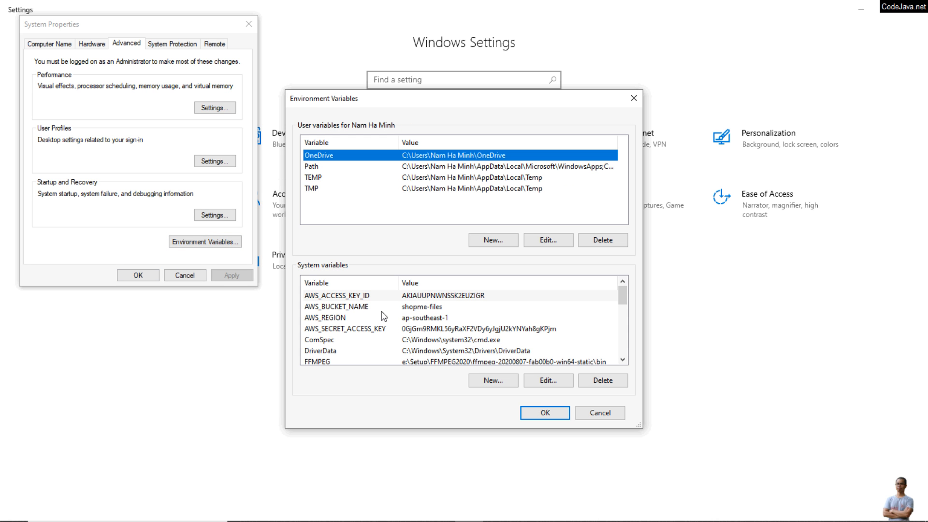
- Set JAVA_HOME to E:\OpenJDK17\jdk-17 and review the Path entries
{"action": "left_click", "coordinate": [325, 318]}
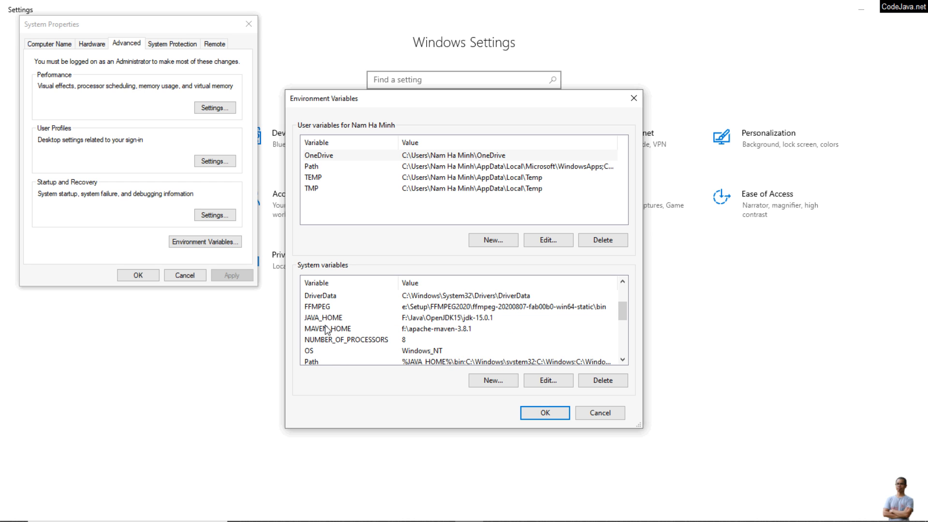
{"action": "left_click", "coordinate": [322, 318]}
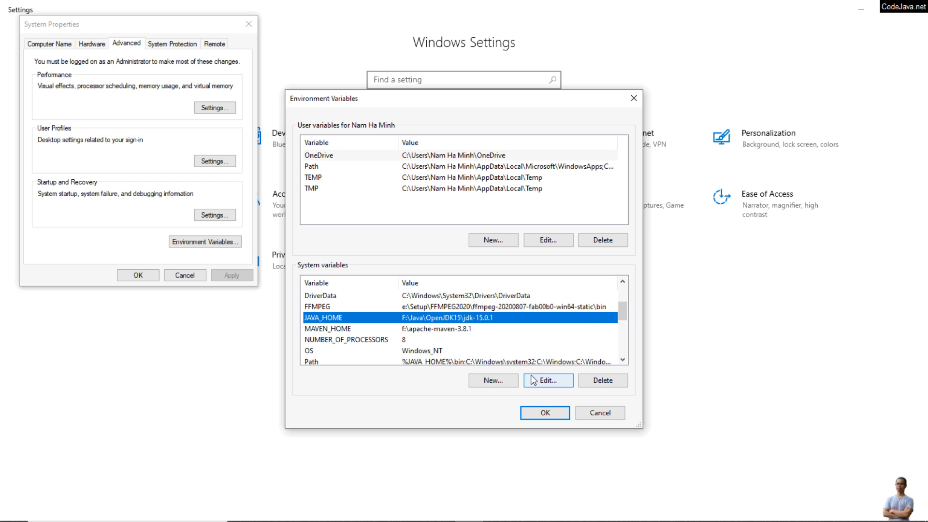
{"action": "left_click", "coordinate": [547, 380]}
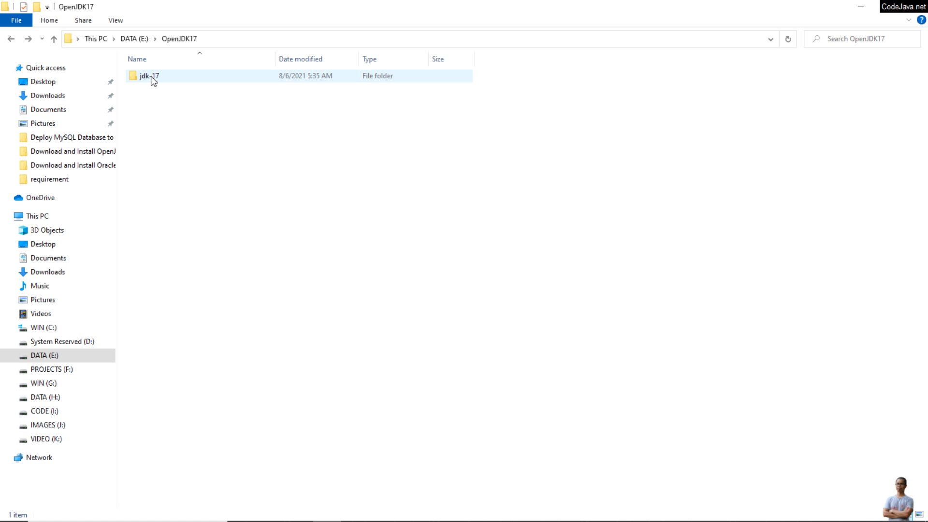
{"action": "double_click", "coordinate": [150, 76]}
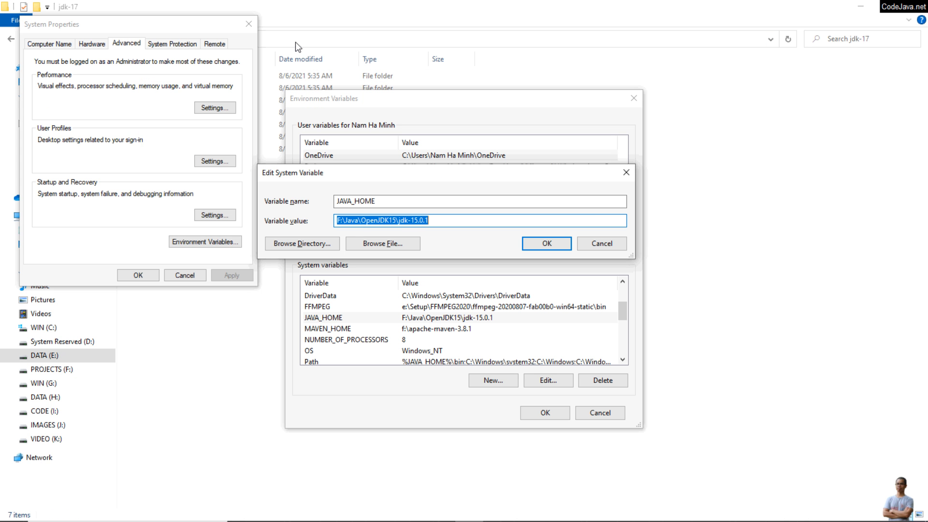
{"action": "type", "text": "E:\\OpenJDK17\\jdk-17"}
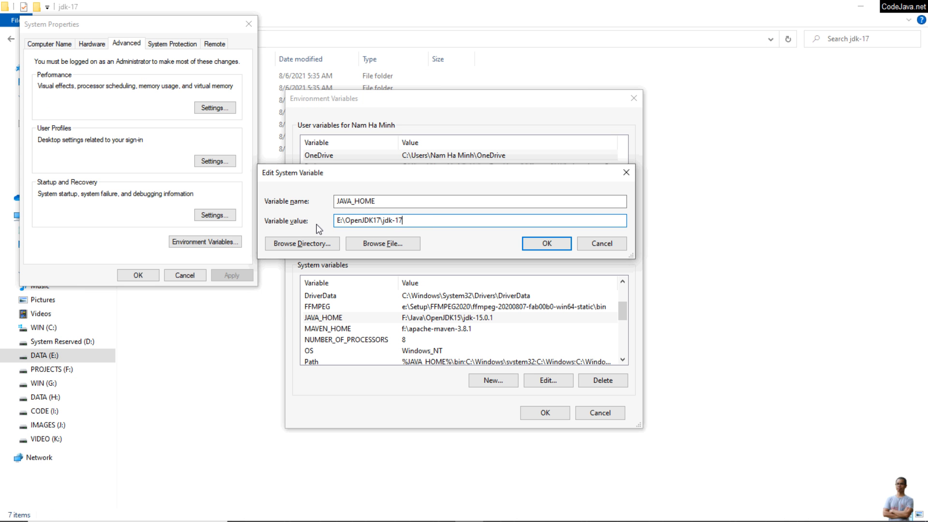
{"action": "left_click", "coordinate": [545, 243]}
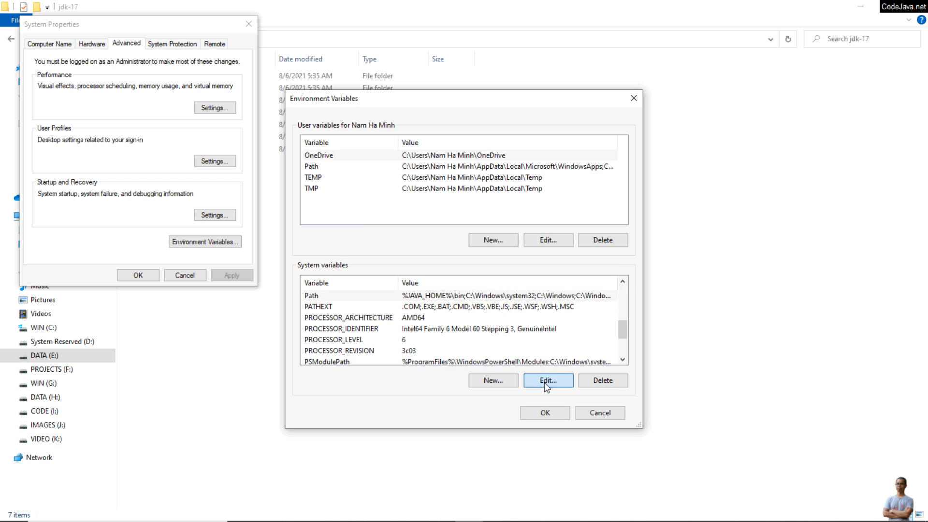
{"action": "left_click", "coordinate": [547, 380]}
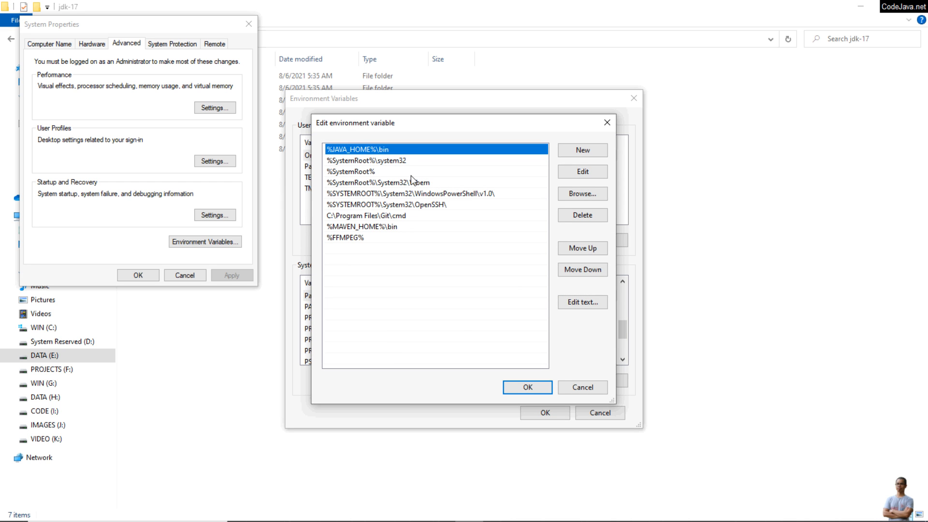
{"action": "left_click", "coordinate": [526, 387]}
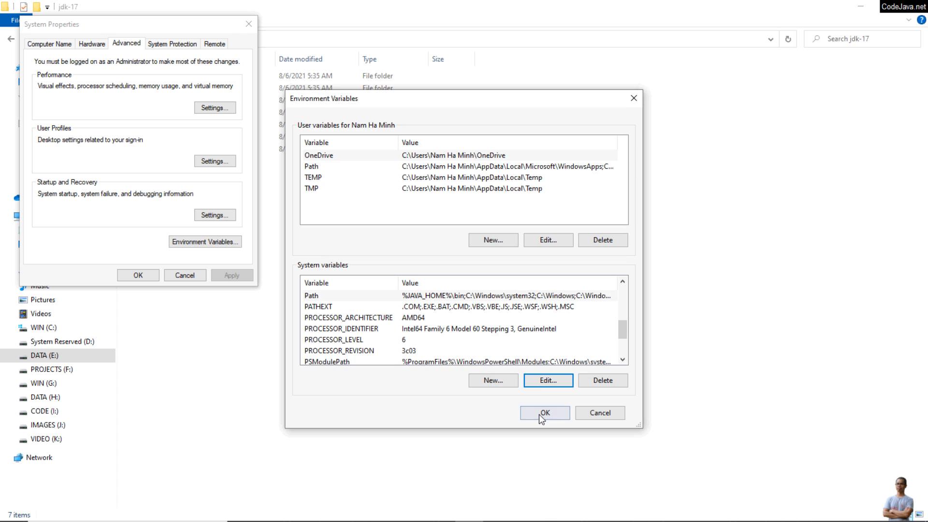
- Save the variables, then run java -version and javac -version in a fresh Command Prompt
{"action": "left_click", "coordinate": [543, 412]}
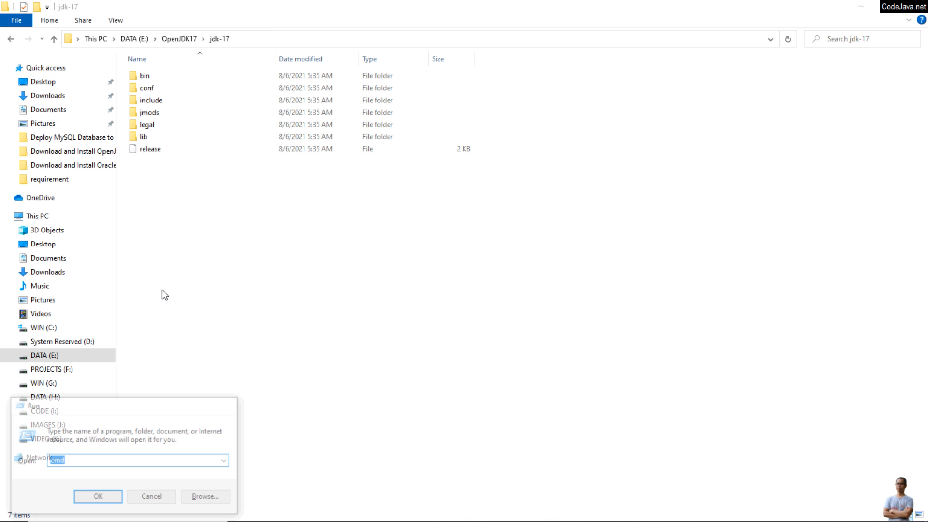
{"action": "left_click", "coordinate": [98, 496]}
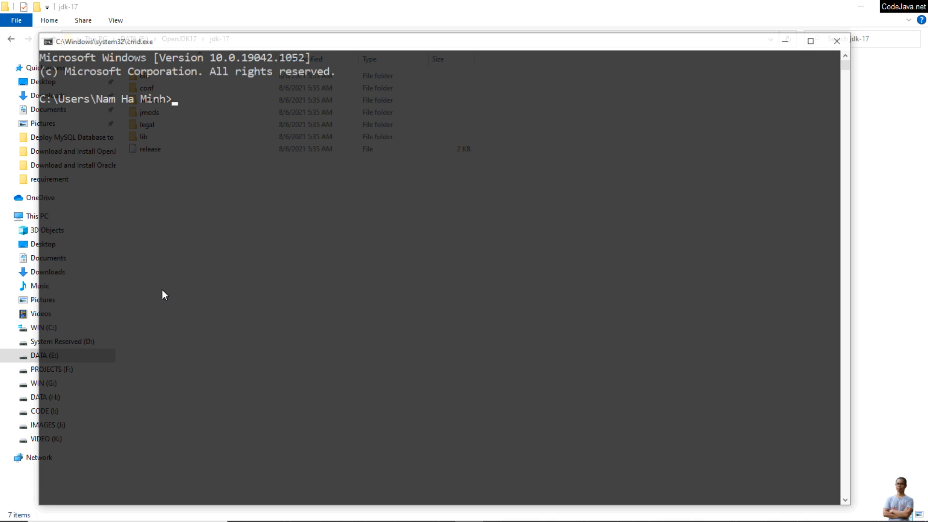
{"action": "type", "text": "java -version"}
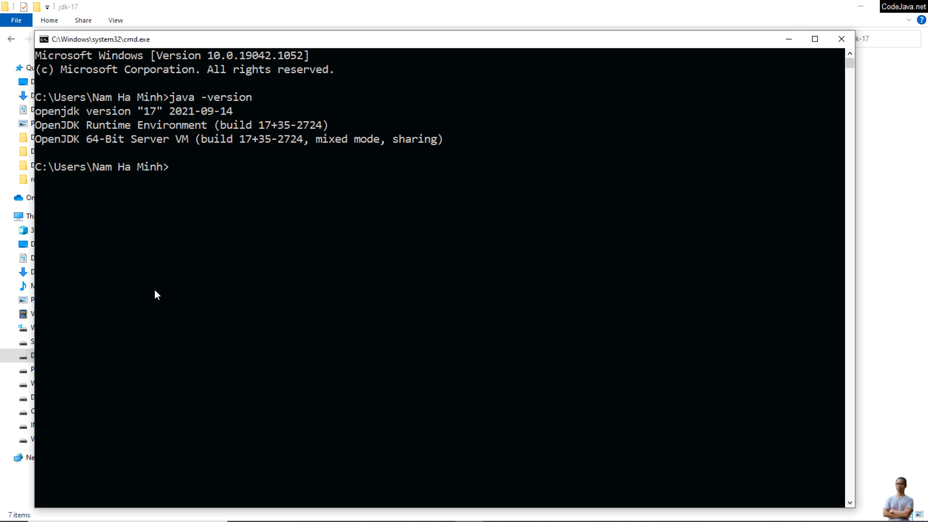
{"action": "mouse_move", "coordinate": [148, 127]}
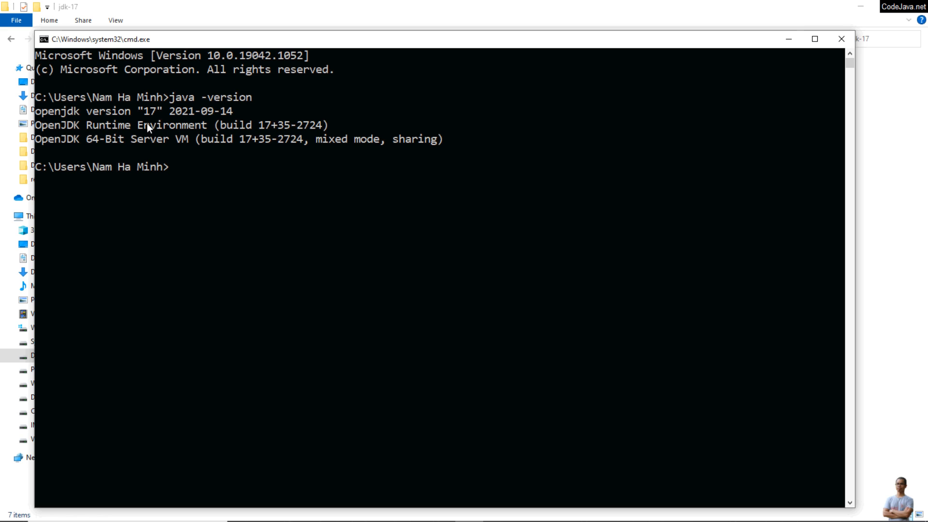
{"action": "type", "text": "javac -vers"}
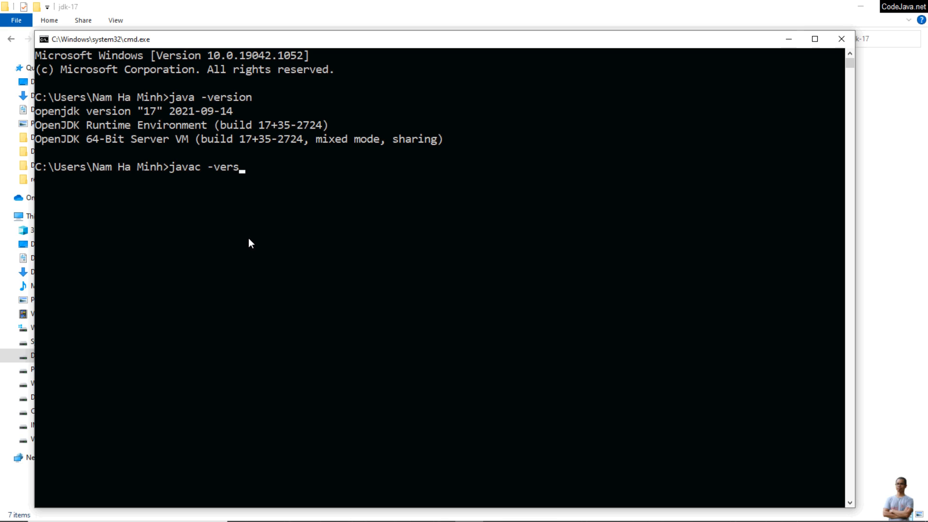
{"action": "type", "text": "ion"}
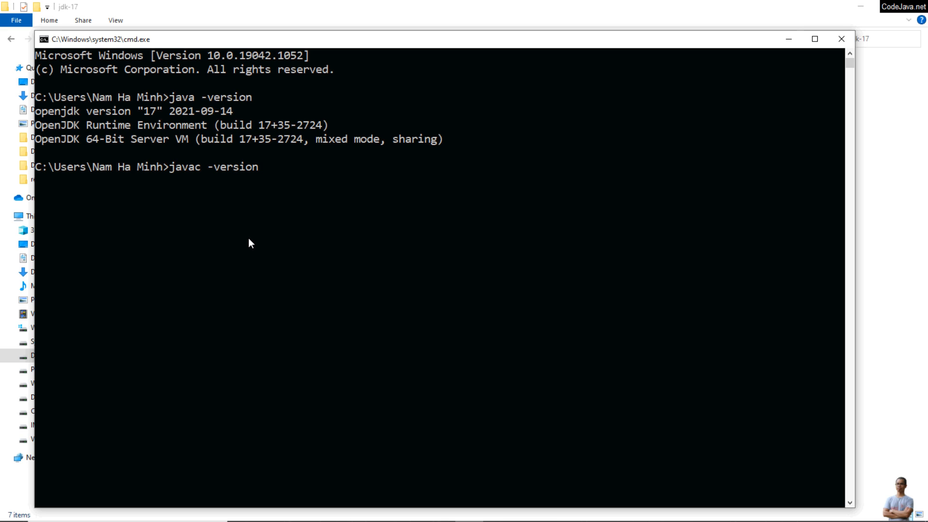